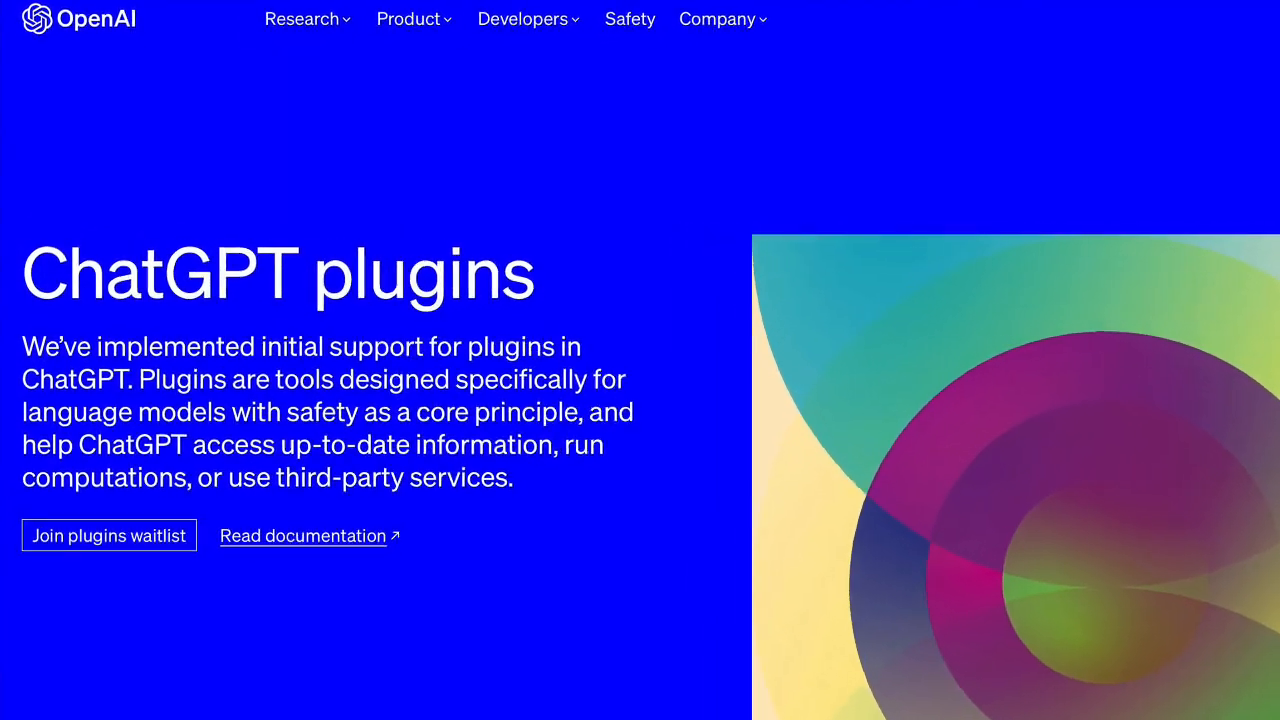
pyautogui.scroll(-3)
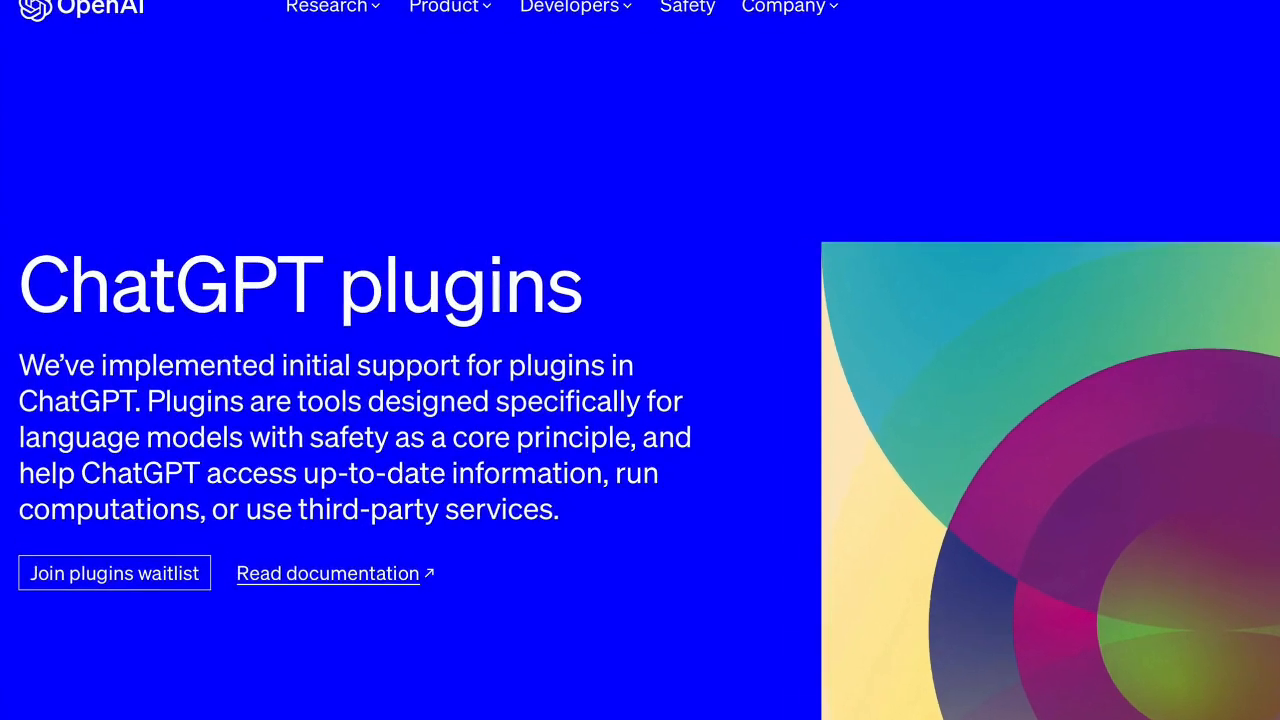